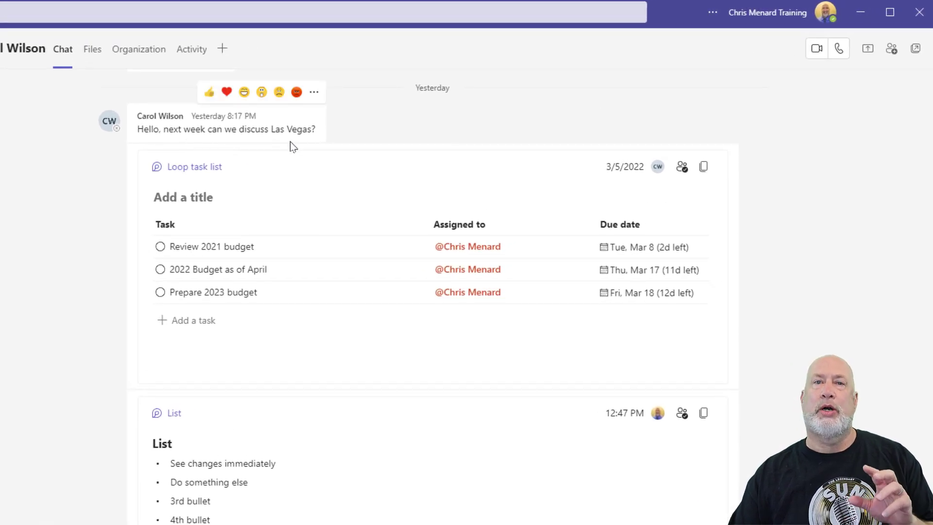
mouse_move(711, 34)
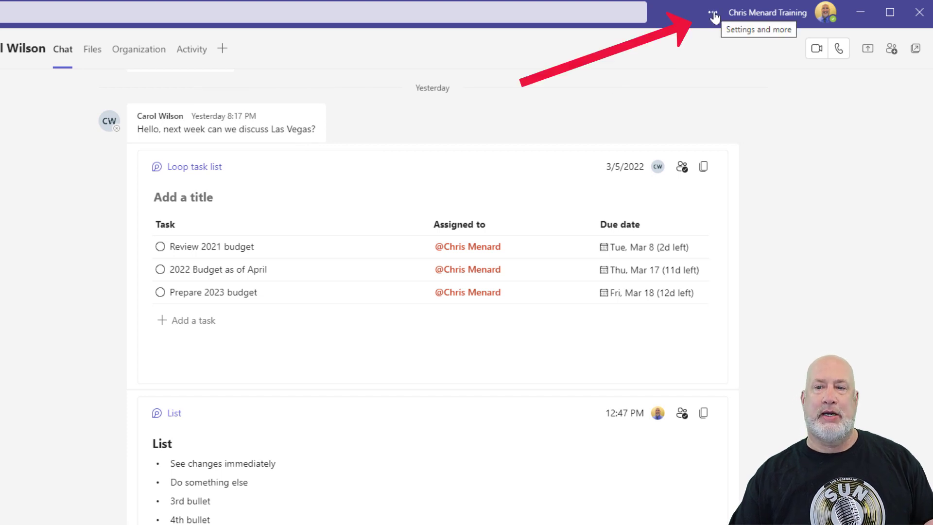
Switch Teams chat density from Comfy to Compact in Settings.
left_click(713, 12)
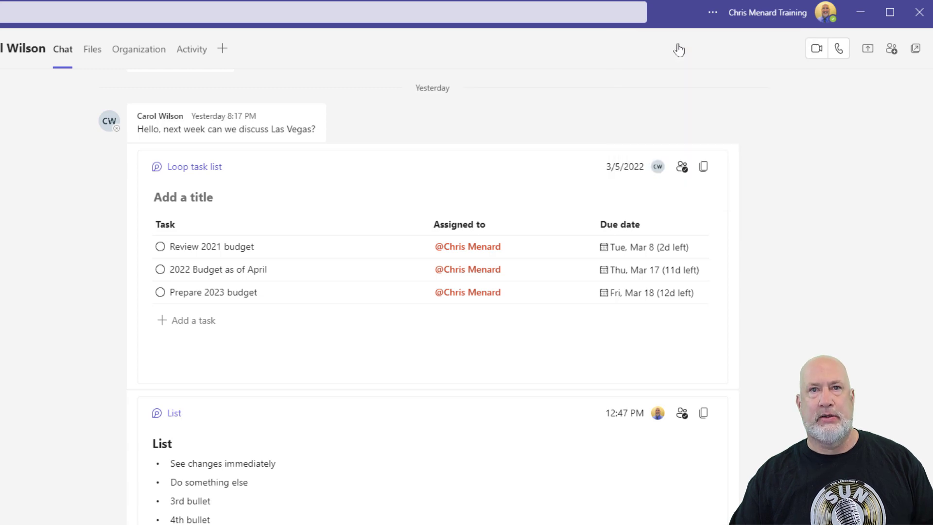
left_click(712, 12)
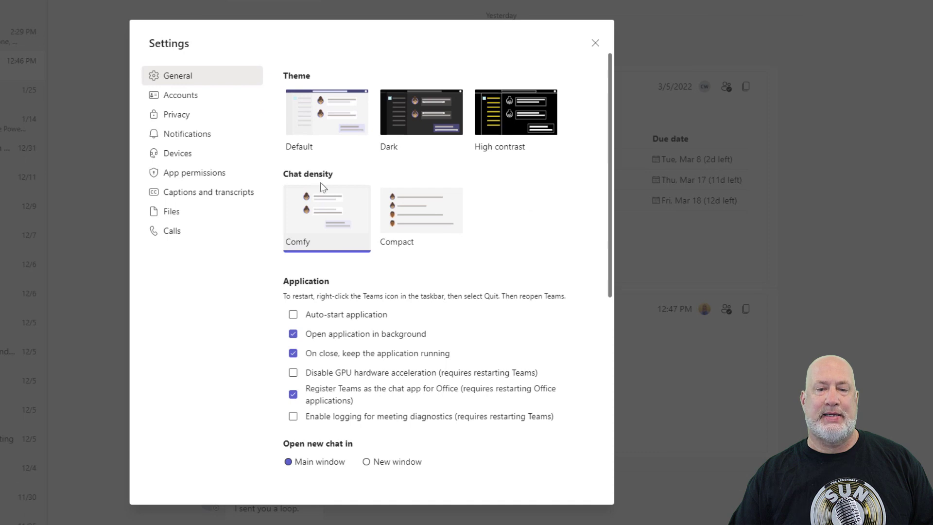
mouse_move(327, 254)
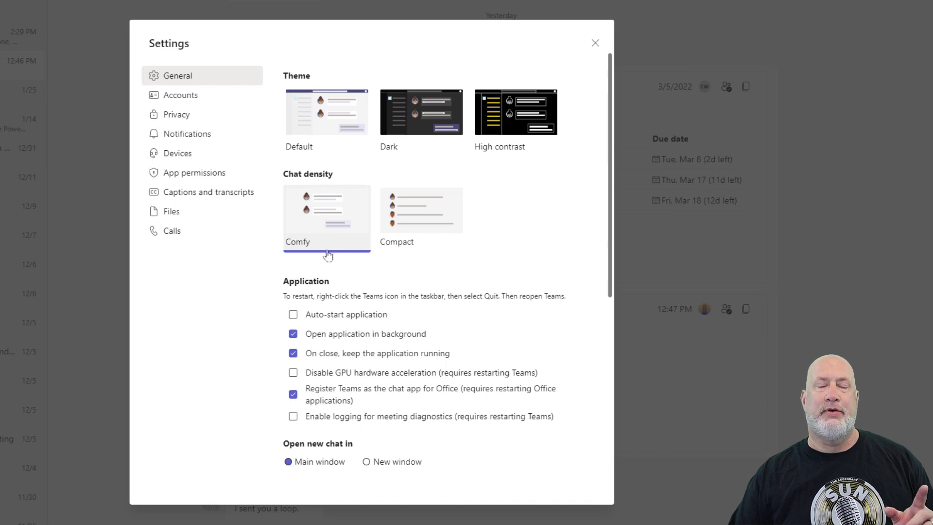
left_click(421, 210)
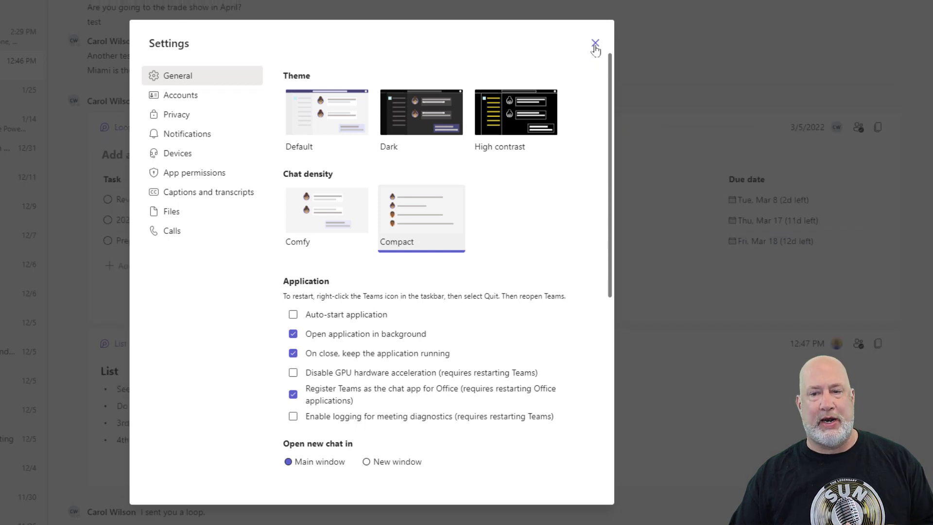
Preview the compact chat, then restore chat density to Comfy and close Settings.
left_click(595, 43)
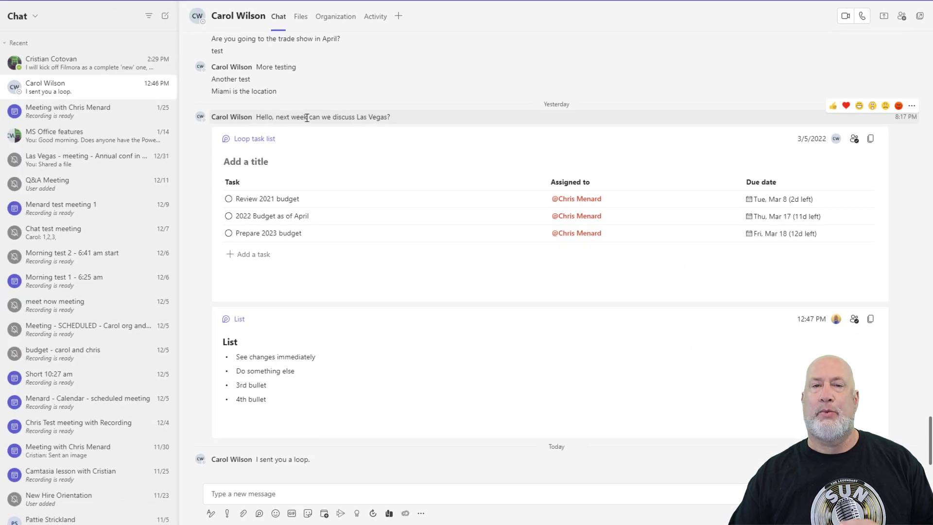
mouse_move(252, 85)
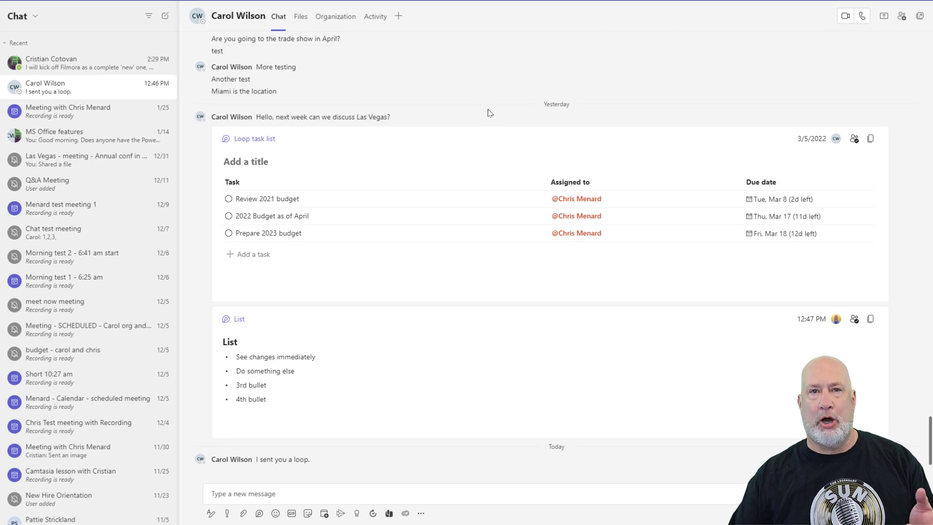
left_click(920, 16)
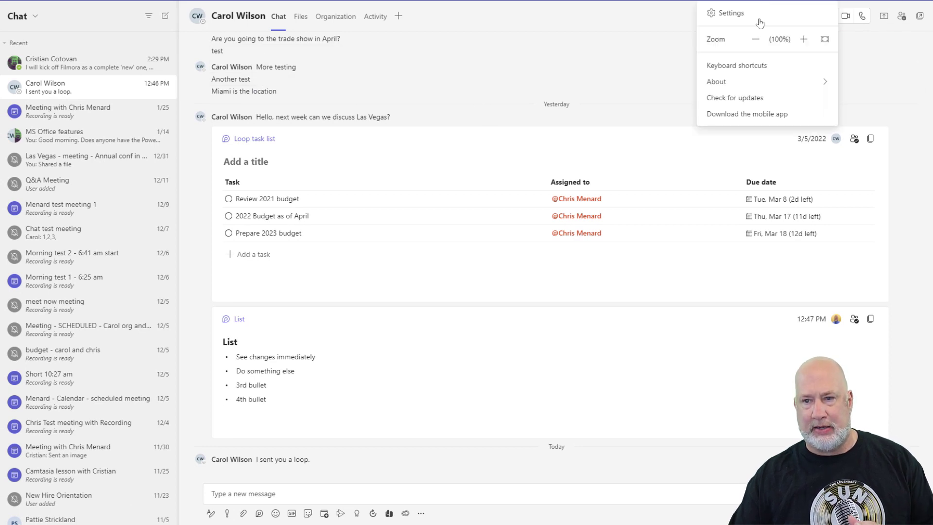
left_click(730, 13)
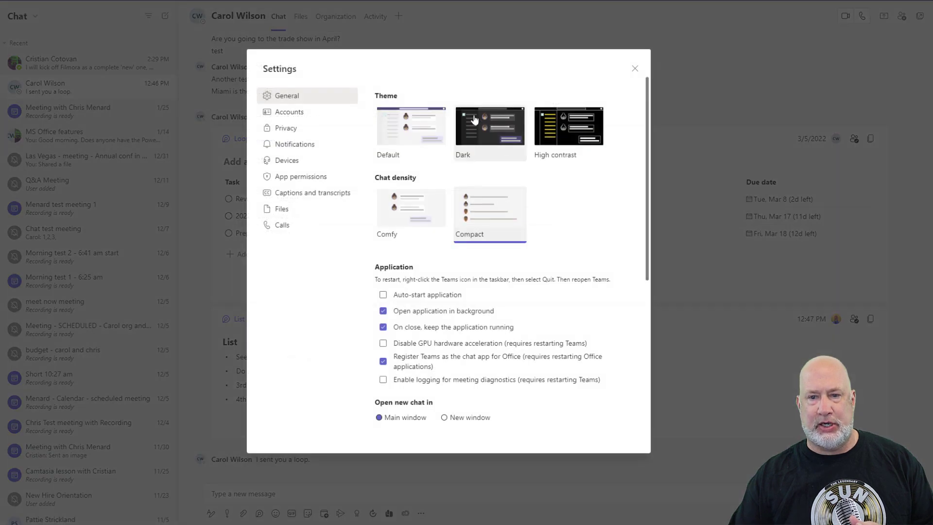
left_click(410, 211)
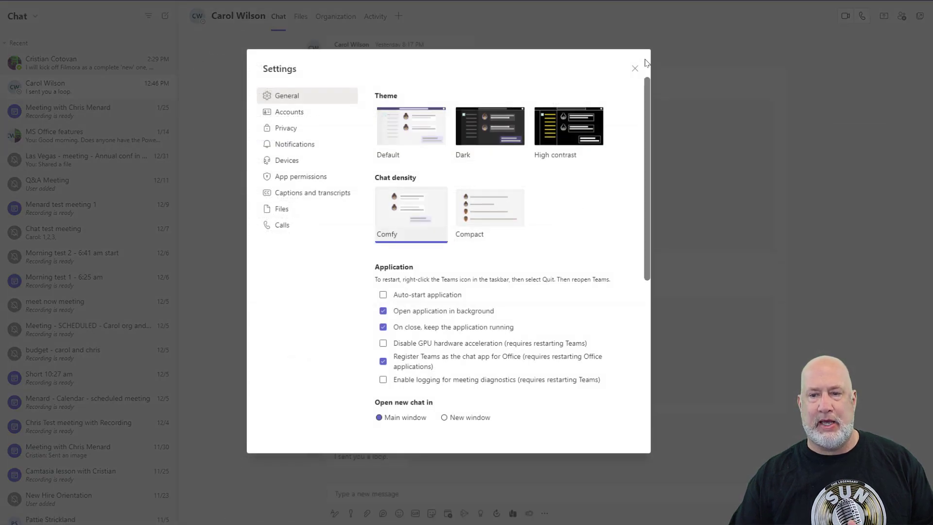
left_click(634, 68)
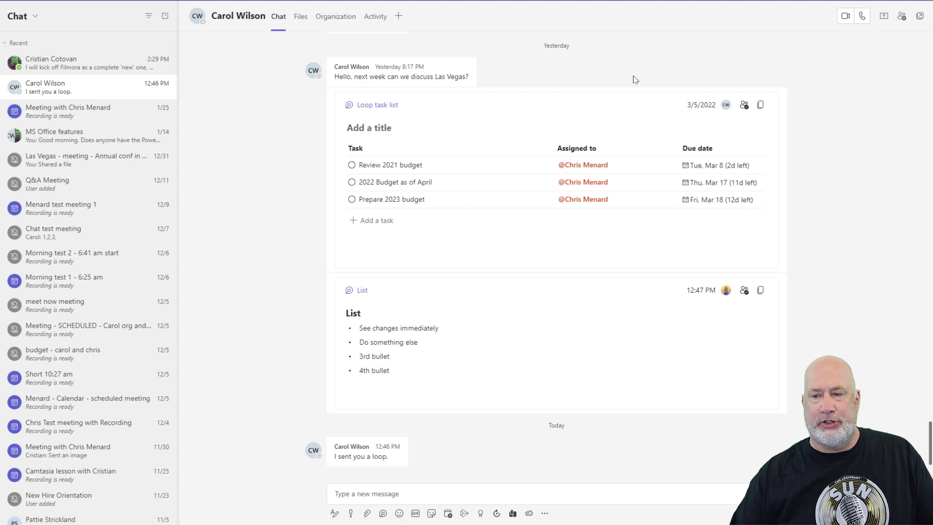
mouse_move(851, 204)
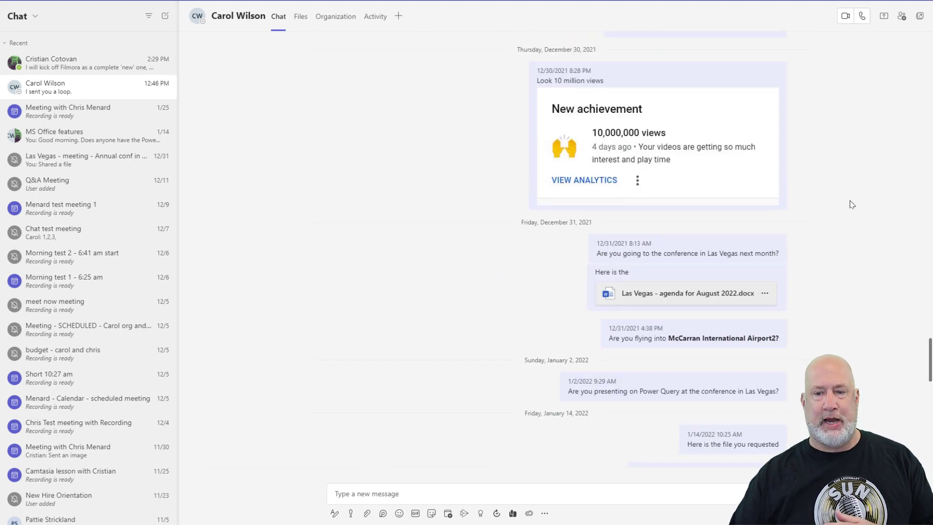
Scroll up to the 'Watching the game right now.' message and pin it.
scroll("up", 3)
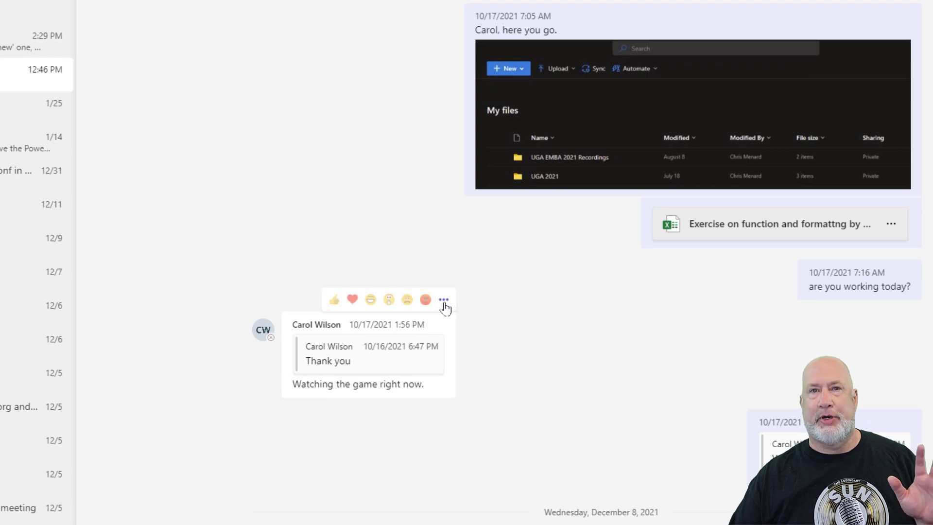
left_click(443, 299)
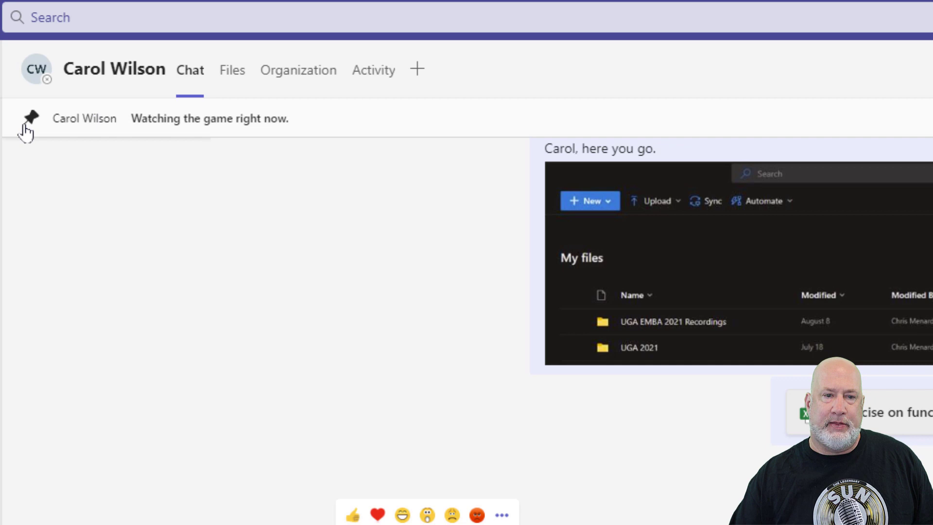
mouse_move(312, 125)
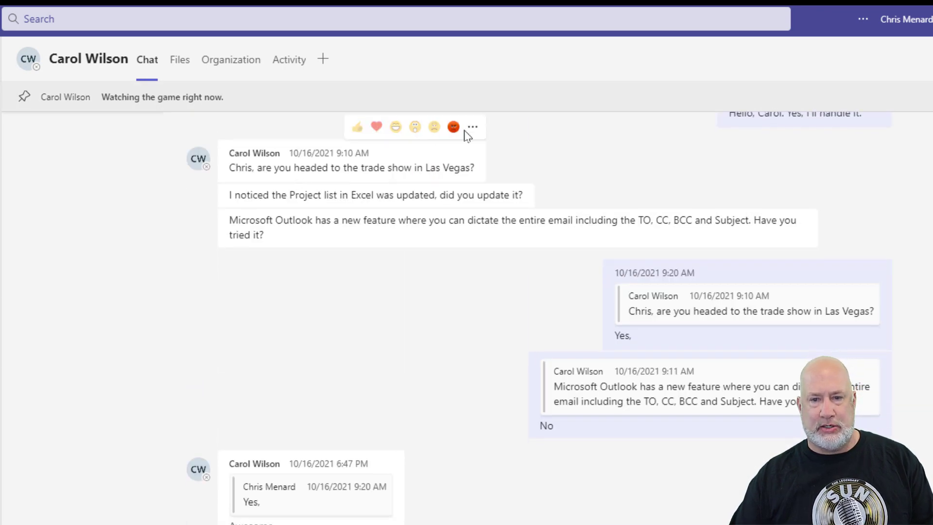
Pin the Las Vegas trade show question, confirming it replaces the game message pin.
left_click(471, 127)
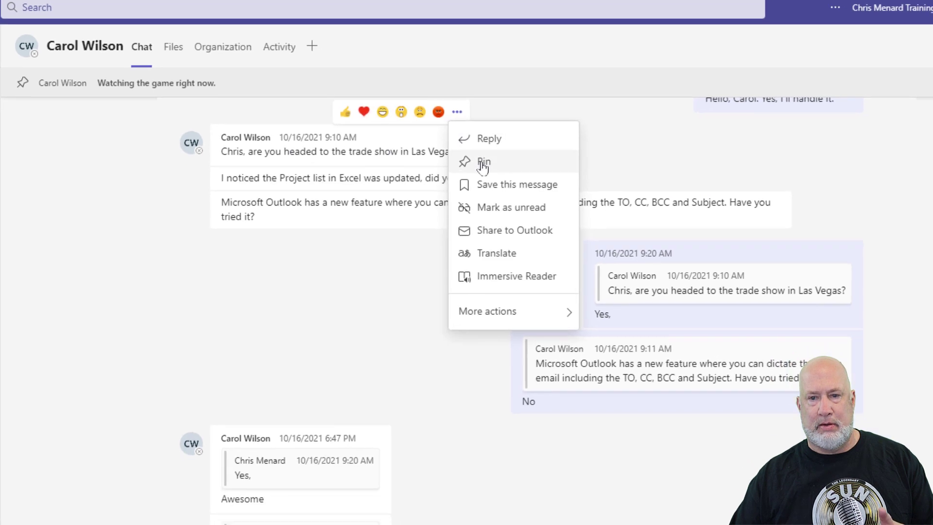
left_click(484, 162)
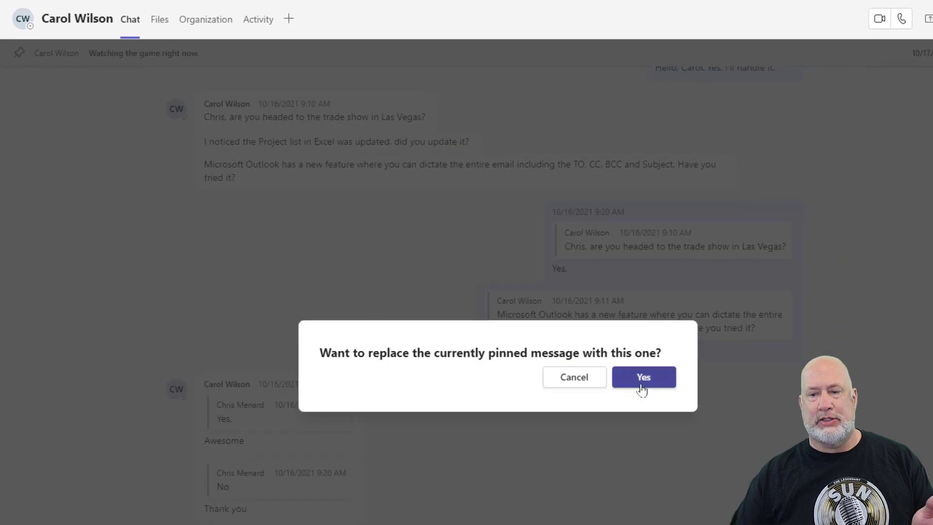
left_click(644, 376)
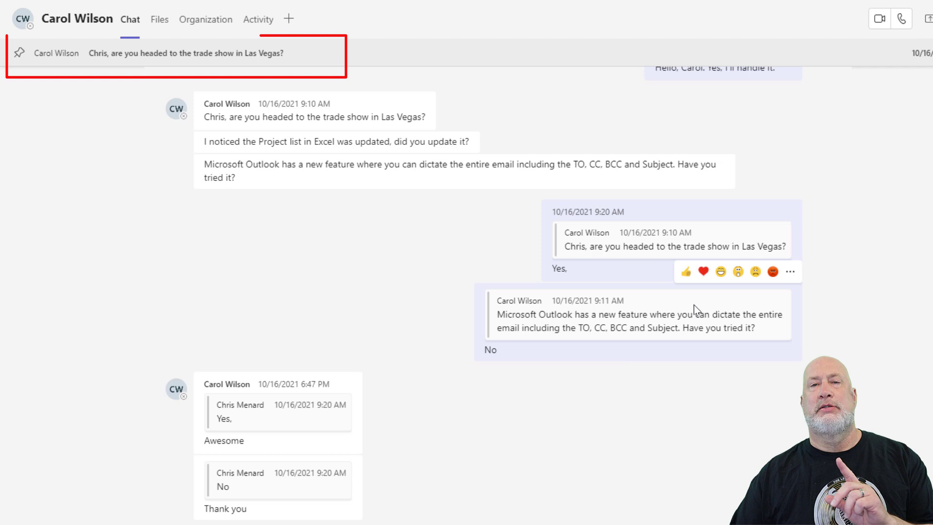
mouse_move(766, 230)
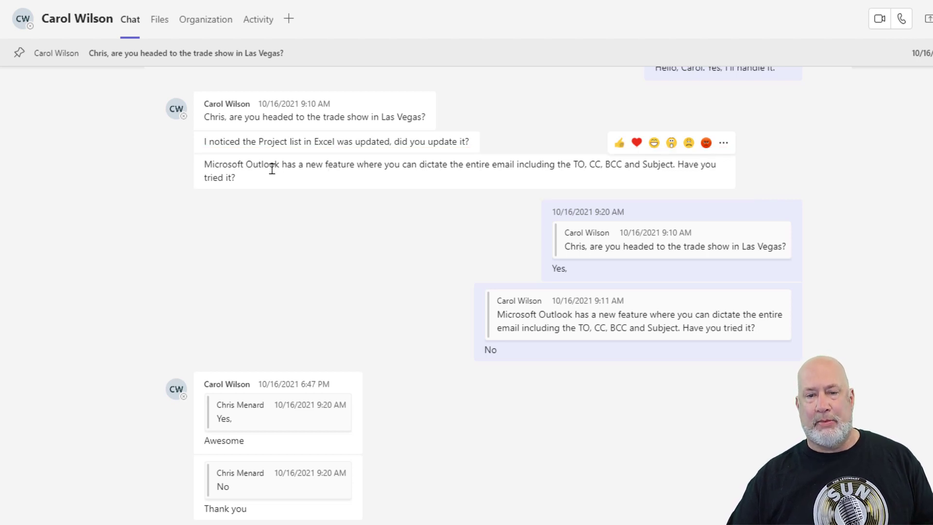
Reply to the Outlook dictation message, quoting it, with the text 'YES'.
left_click(723, 143)
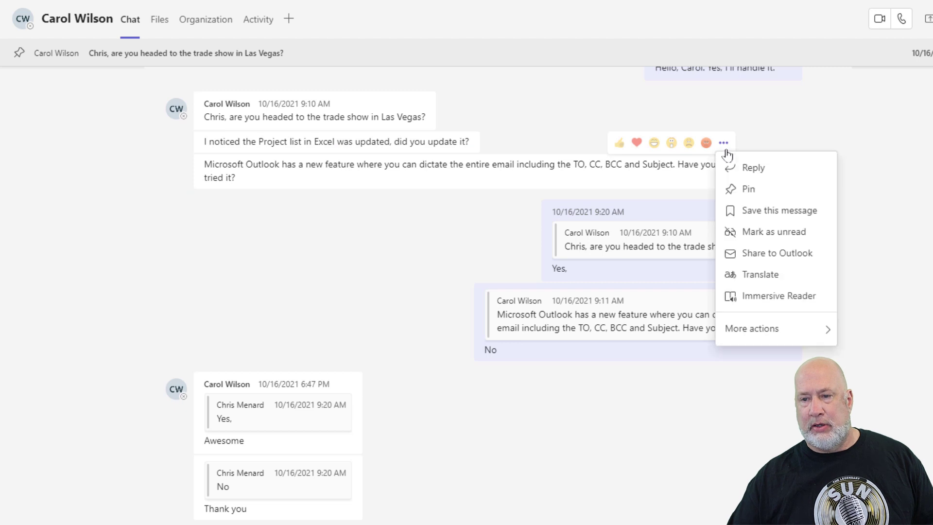
mouse_move(770, 177)
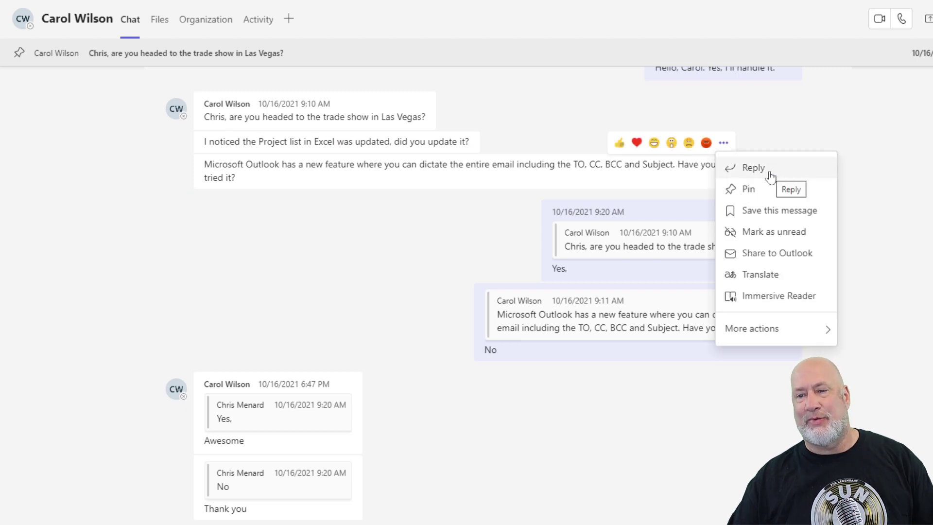
left_click(753, 167)
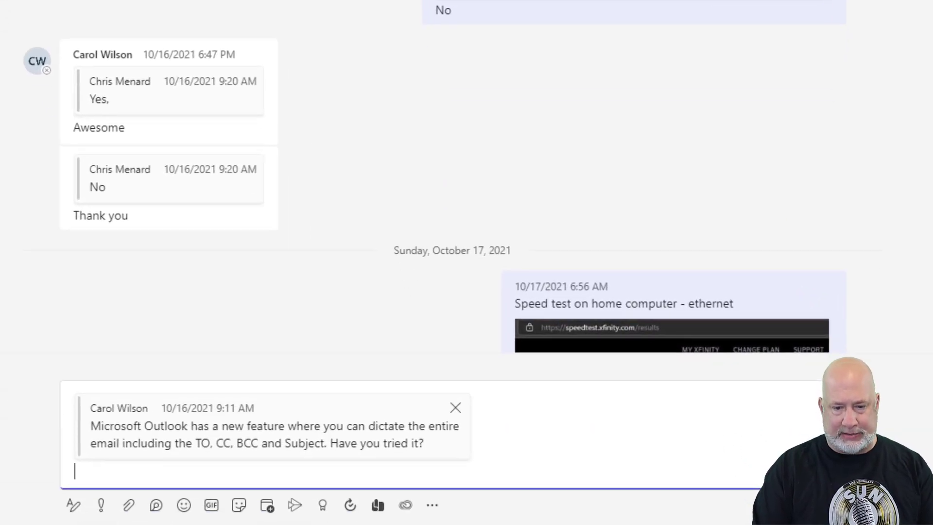
type("YES .")
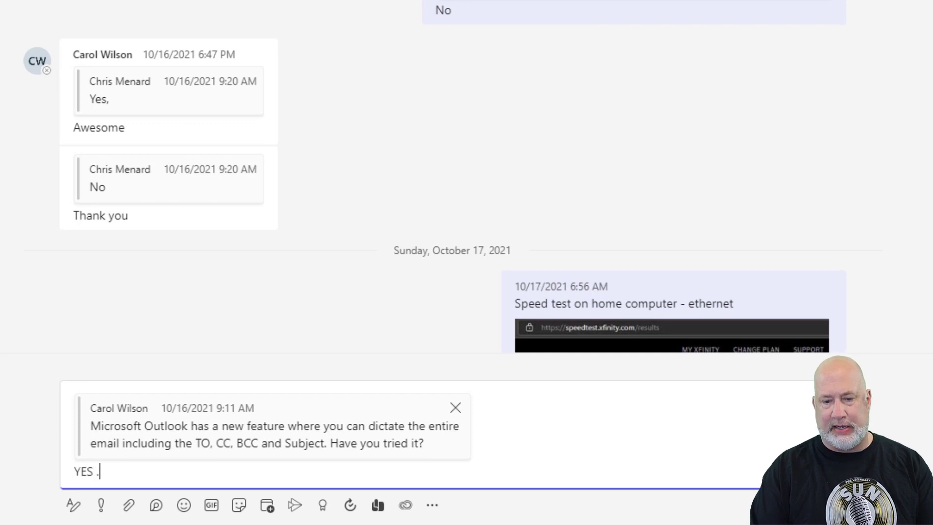